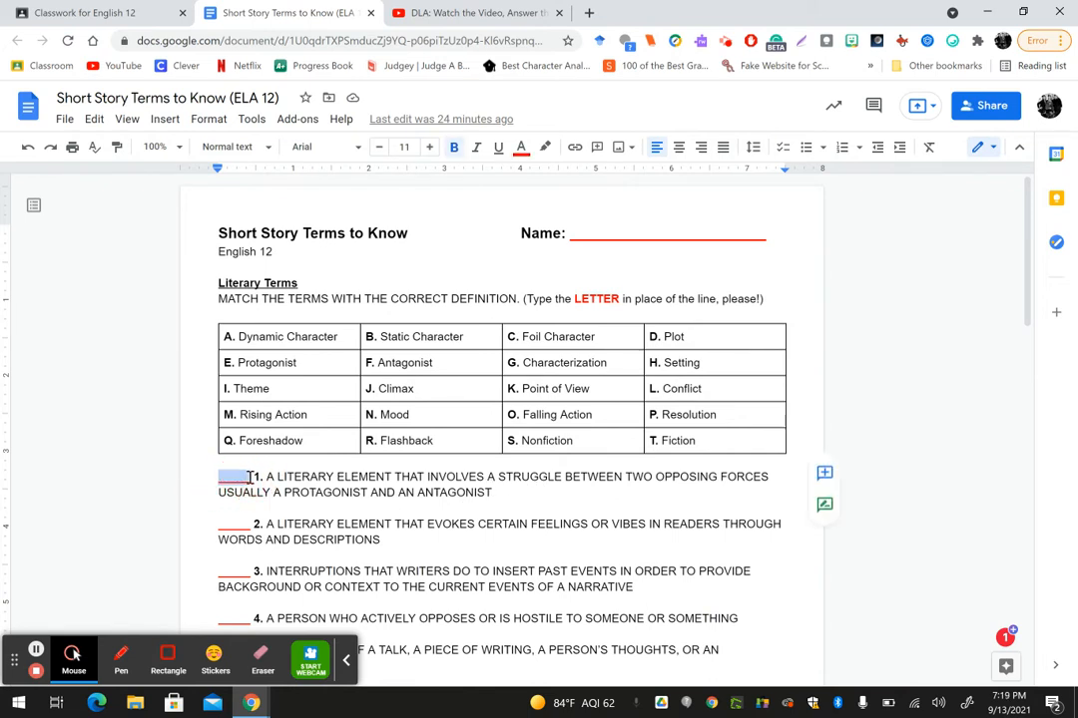
# Highlight the term 'Point of View' in green to mark it as used.
pyautogui.write('R')
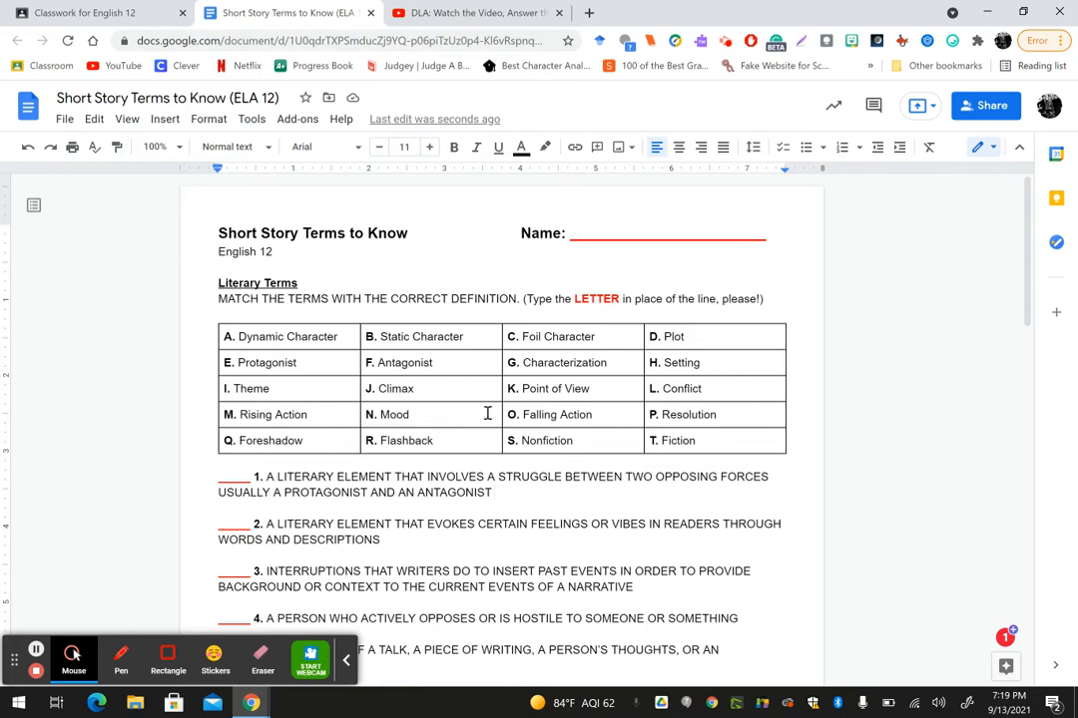
pyautogui.moveTo(531, 507)
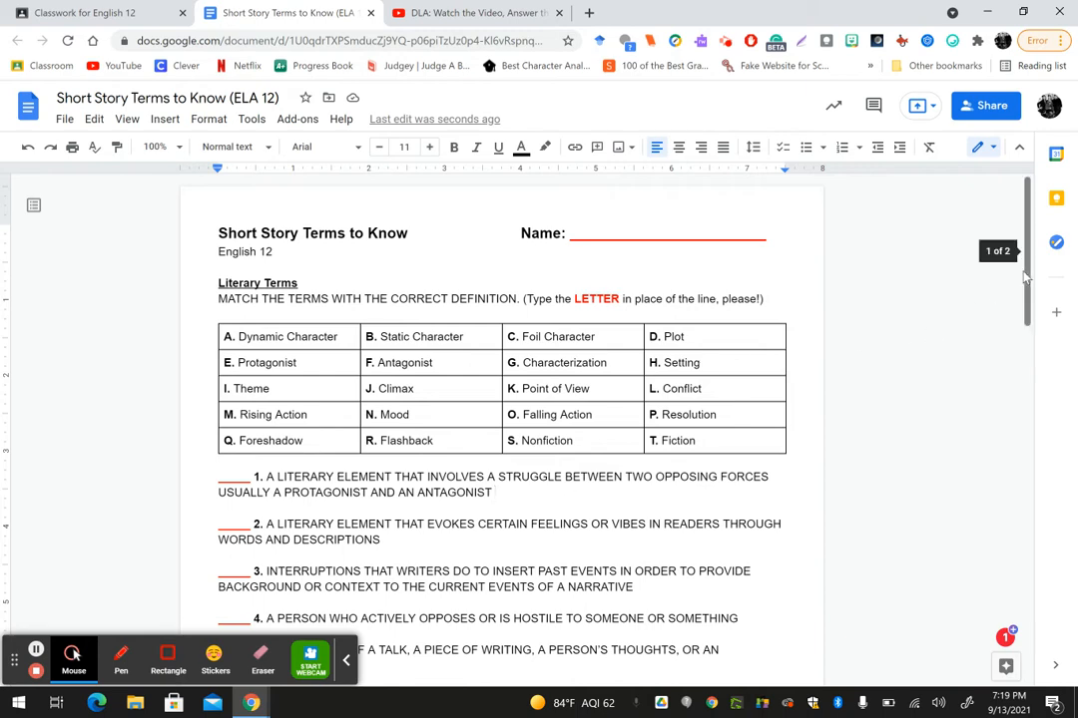
pyautogui.scroll(-3)
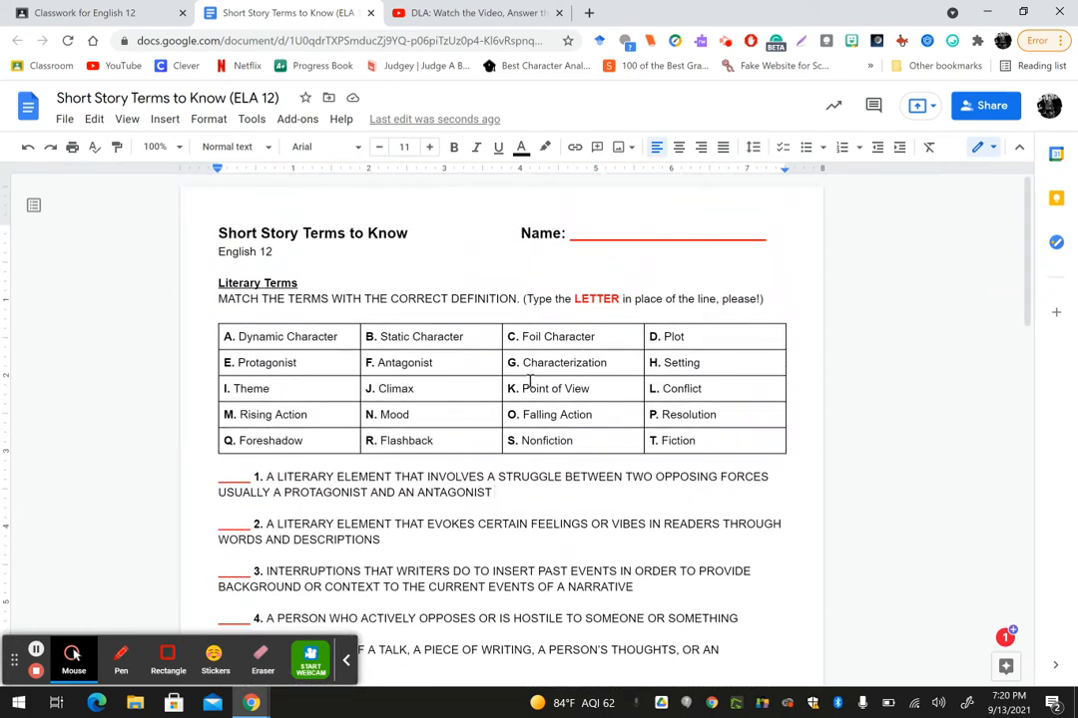
pyautogui.doubleClick(549, 388)
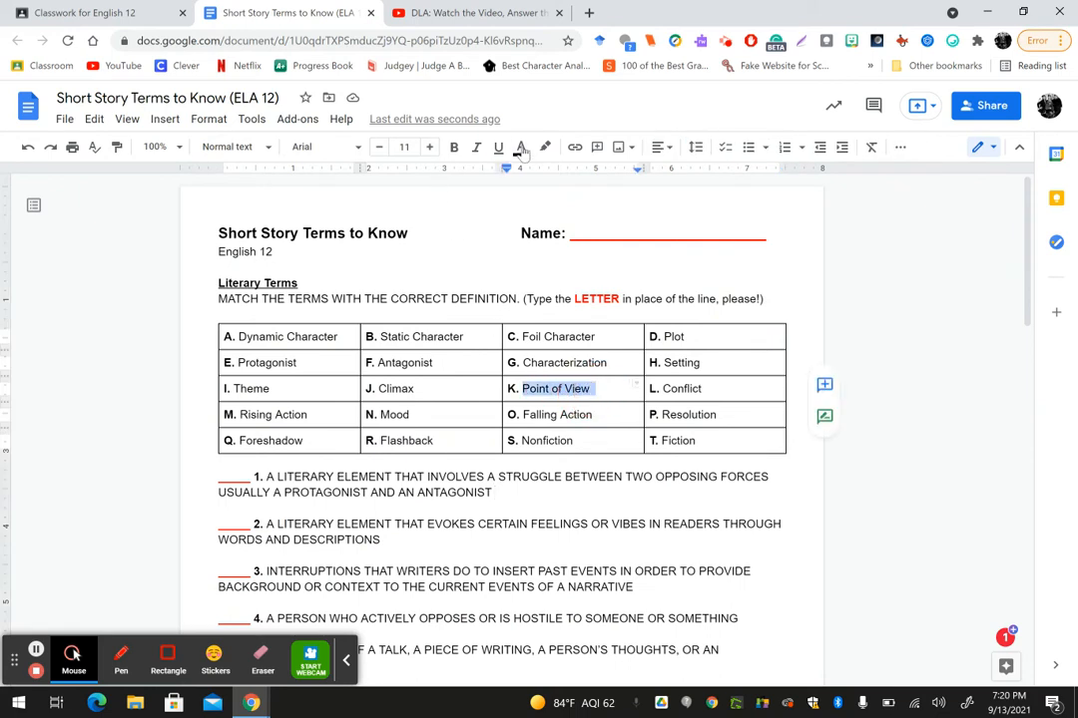
pyautogui.click(520, 147)
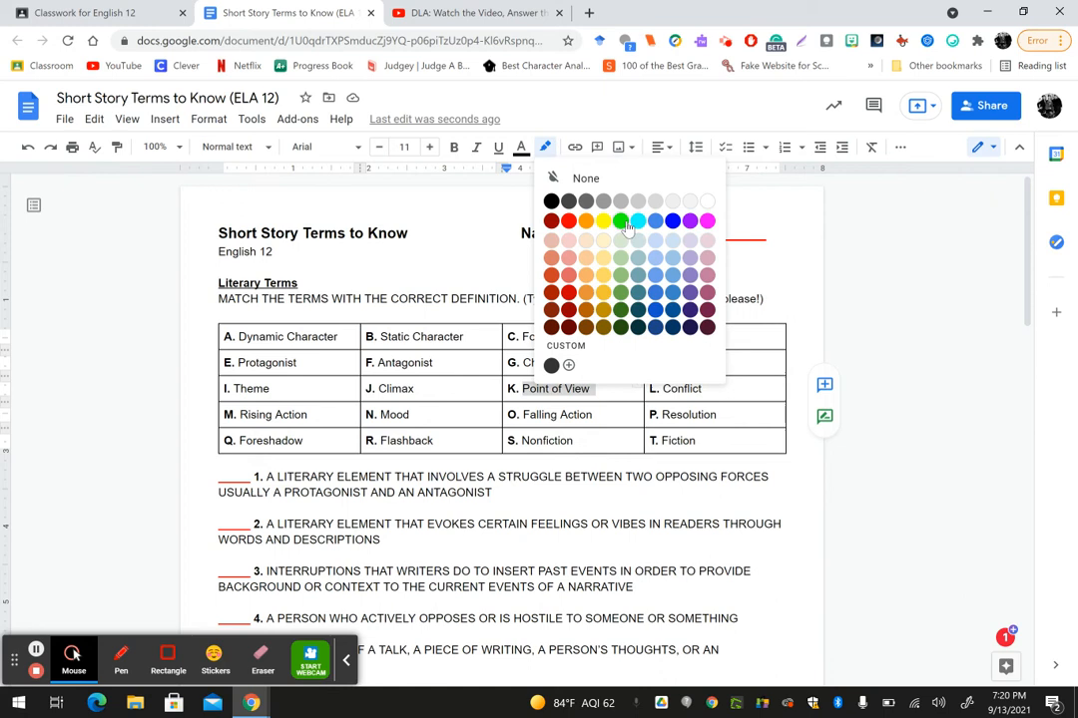
pyautogui.click(621, 221)
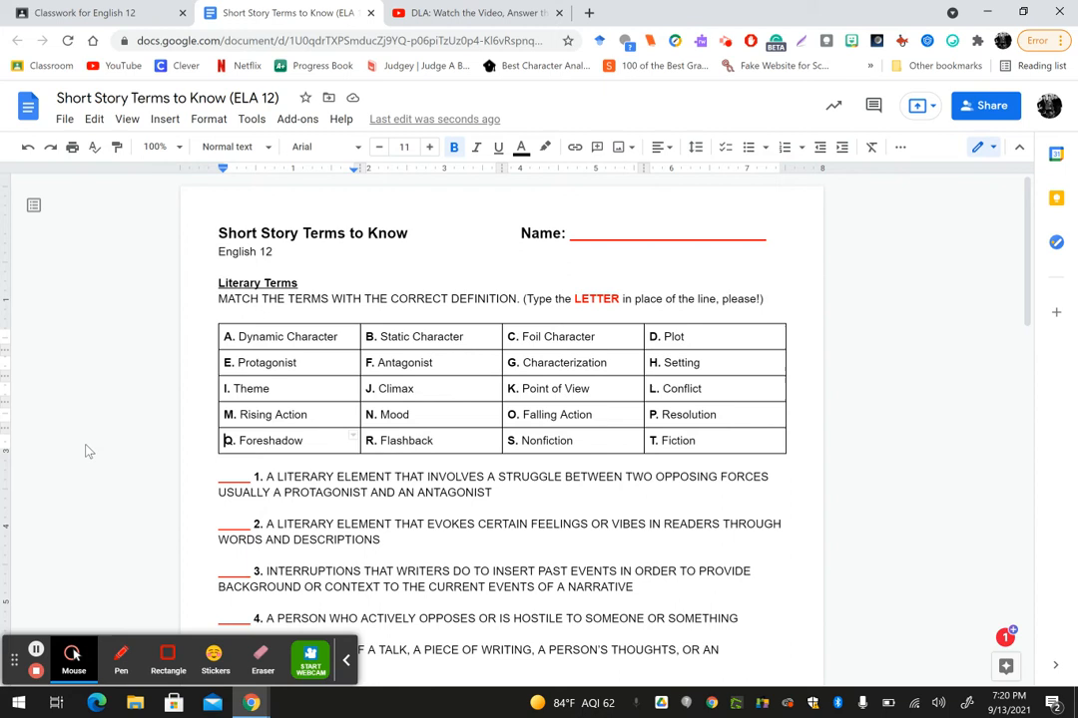
pyautogui.moveTo(872, 261)
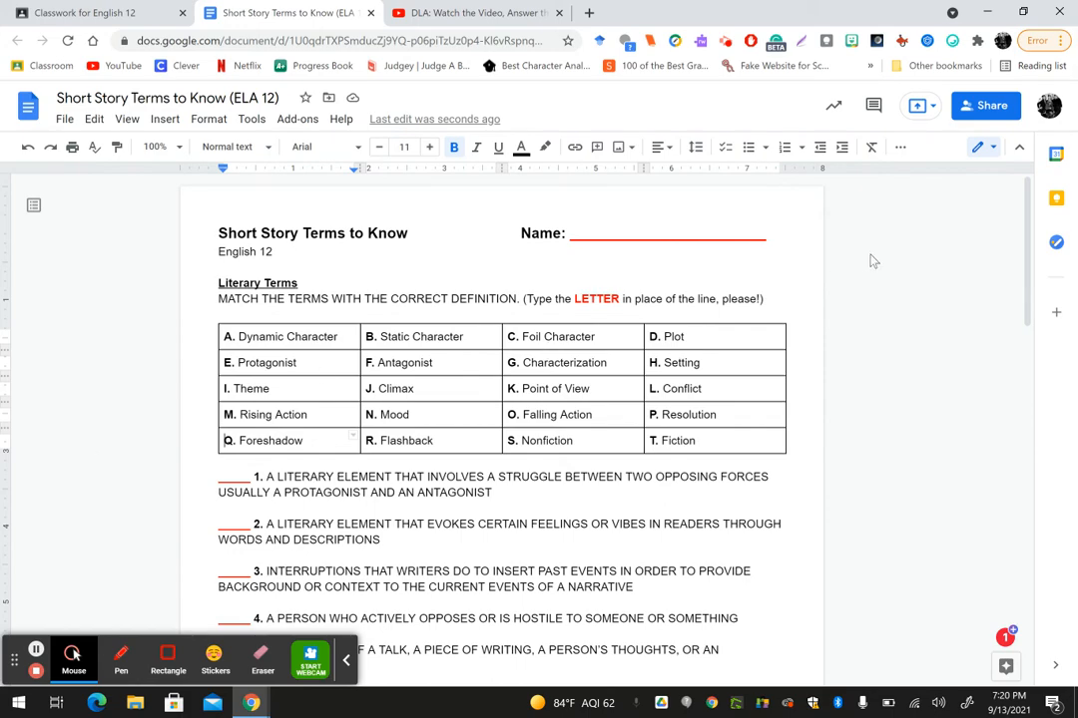
# Scroll down to page 2 to show definitions 12 through 20.
pyautogui.scroll(-3)
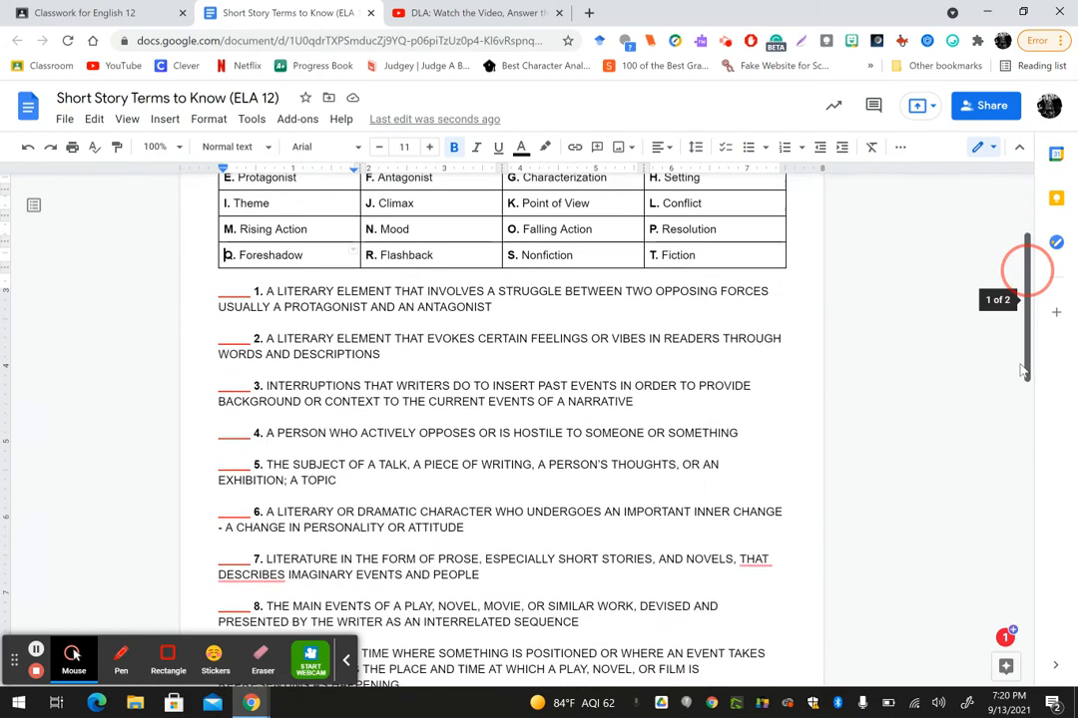
pyautogui.scroll(-3)
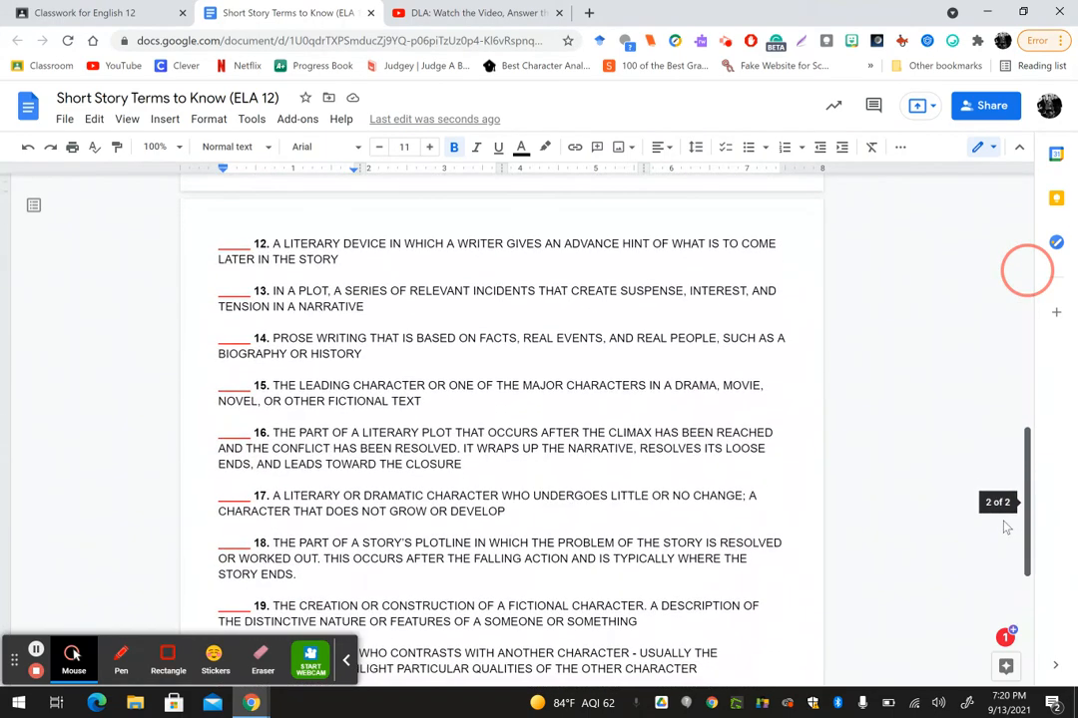
pyautogui.scroll(-3)
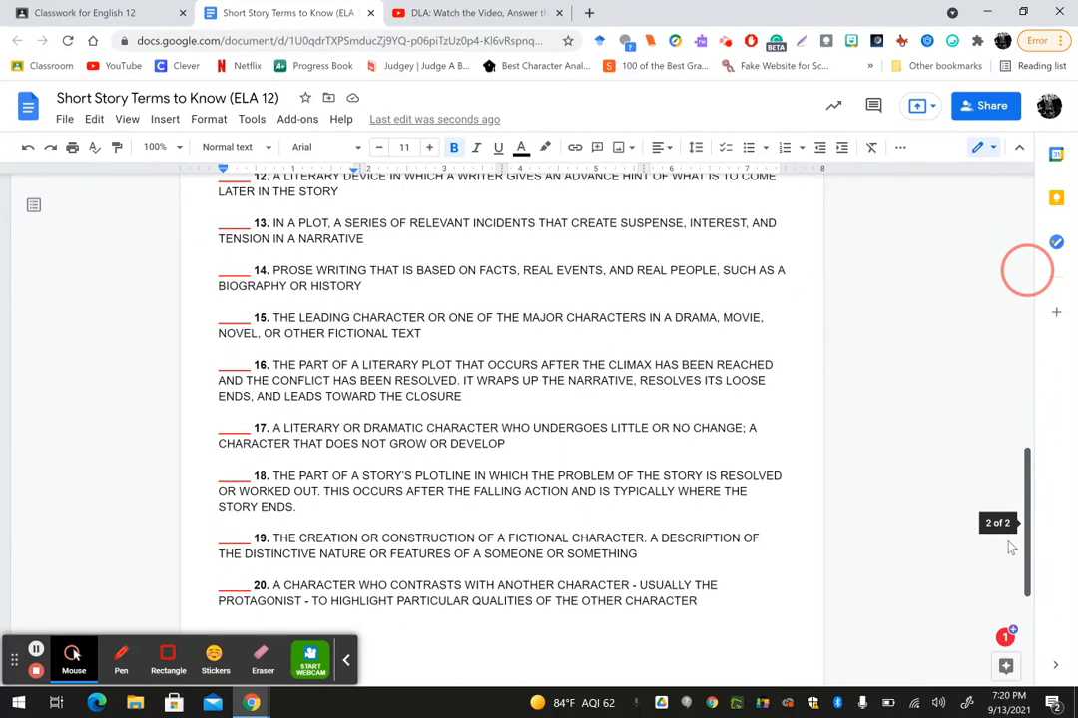